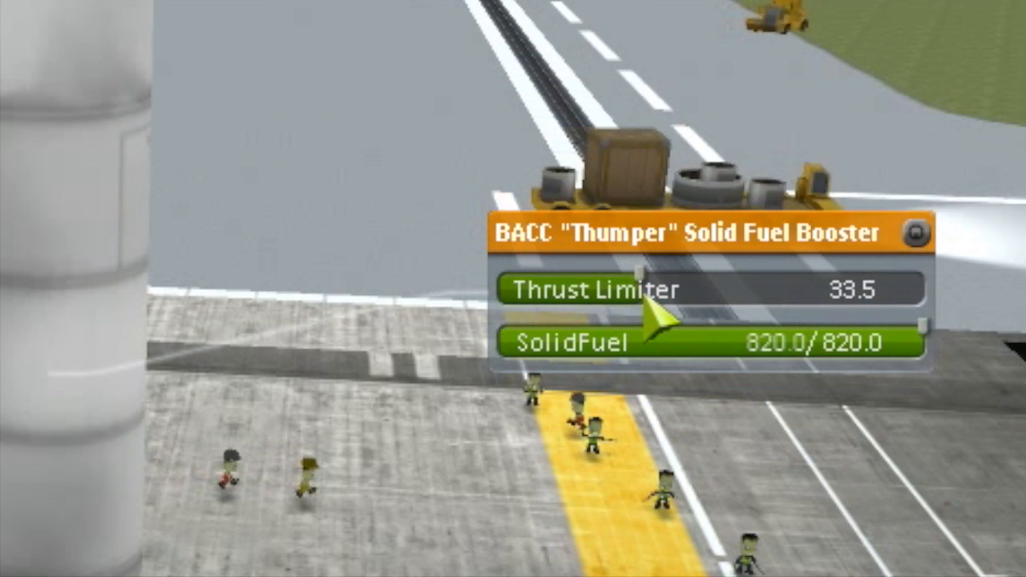
Step: Limit the BACC Thumper booster's thrust to 33.5 with its 820 solid fuel untouched
left_click_drag(633, 290, 670, 290)
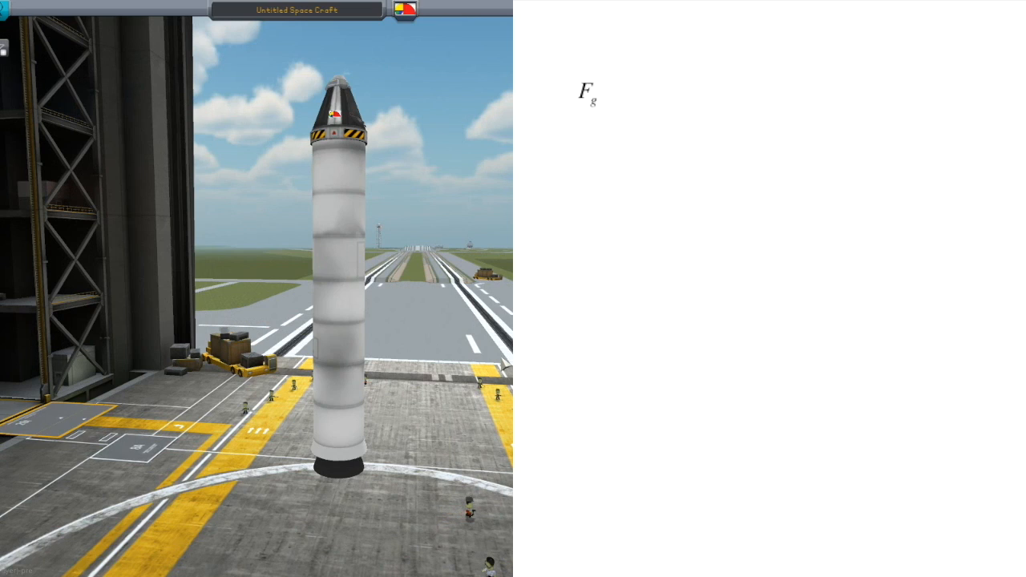
type("= m")
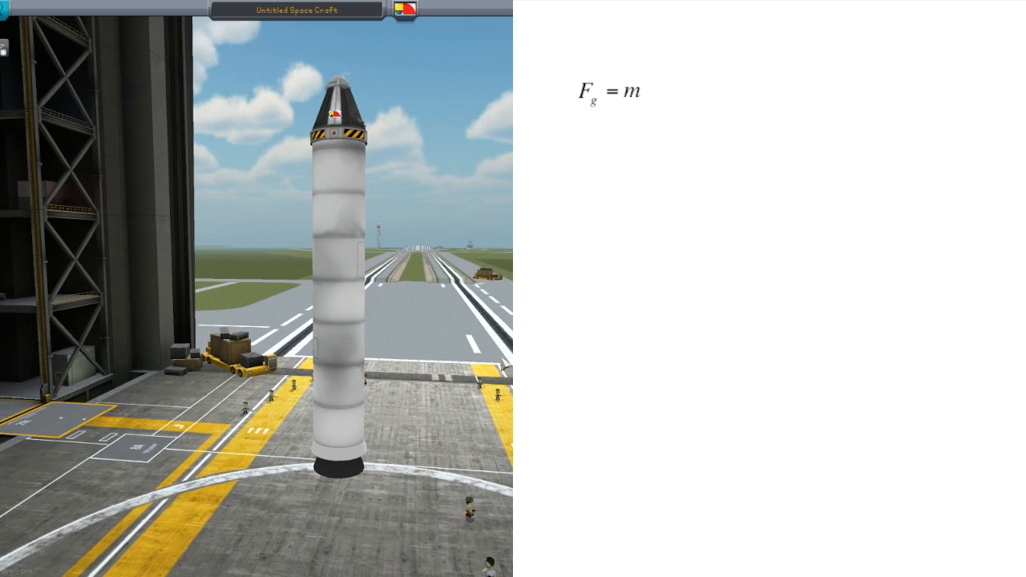
type("g")
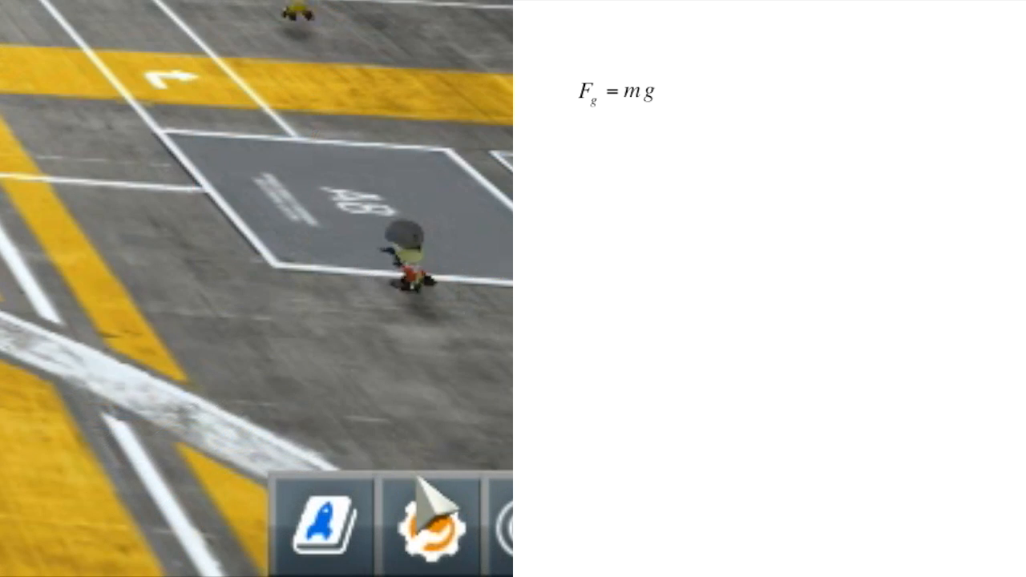
left_click(429, 526)
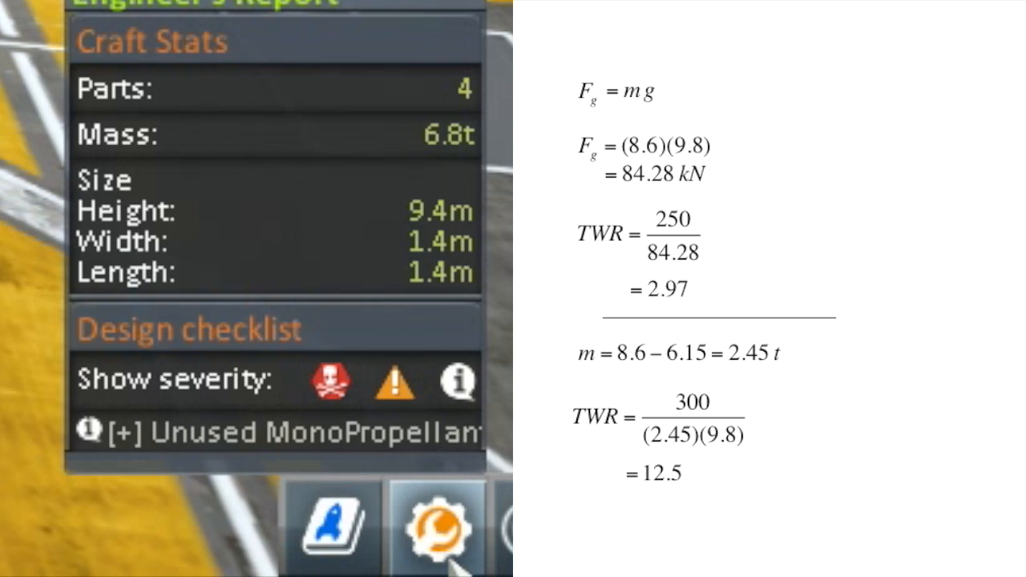
left_click(436, 528)
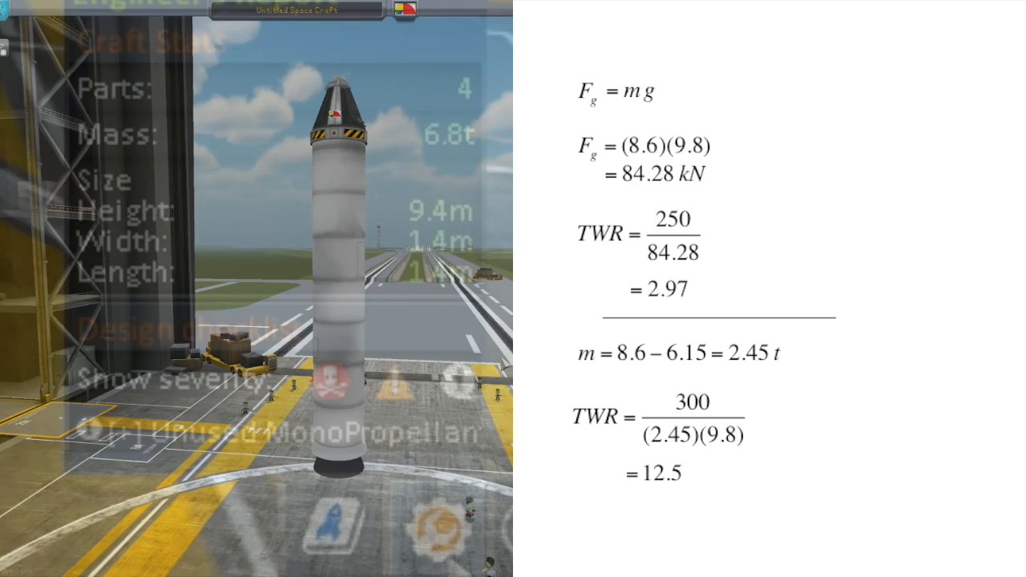